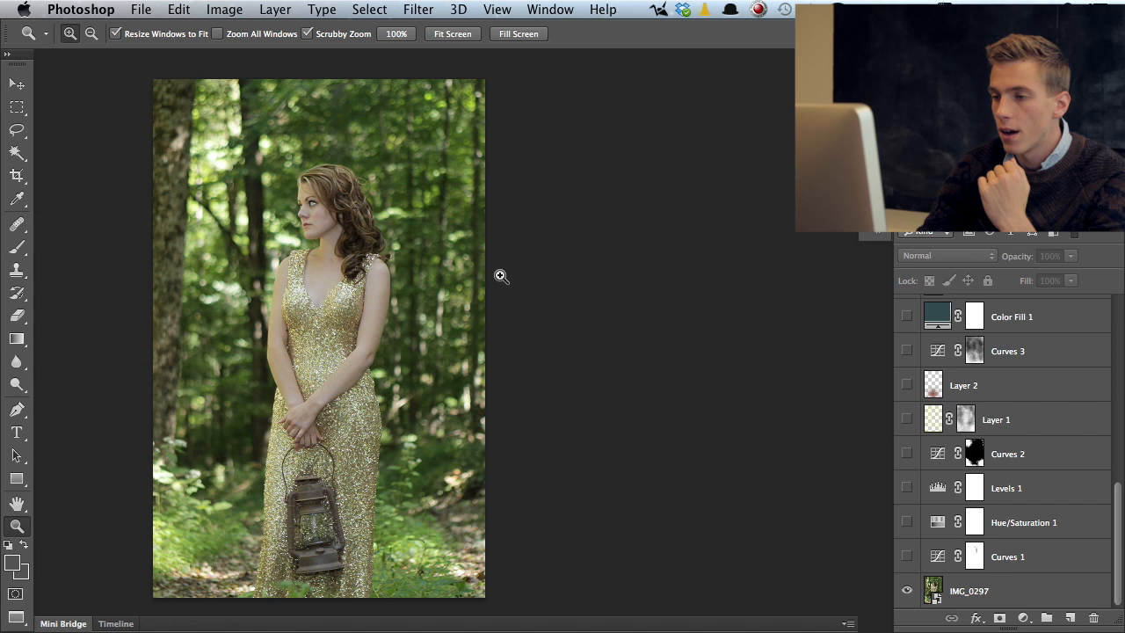
{"action": "mouse_move", "coordinate": [489, 170]}
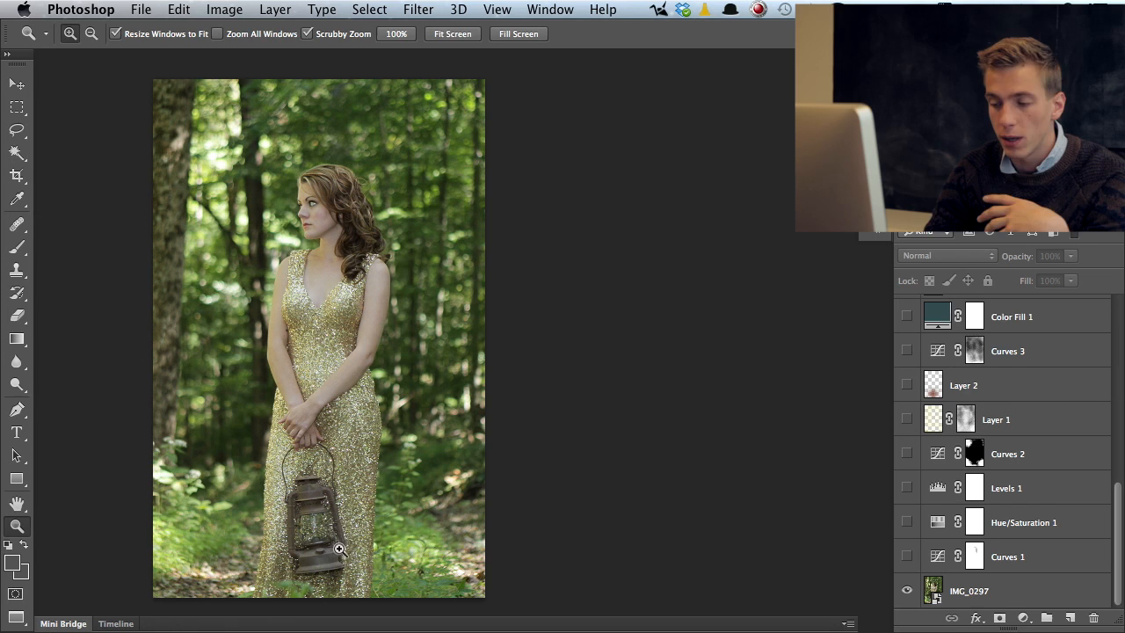
{"action": "mouse_move", "coordinate": [336, 538]}
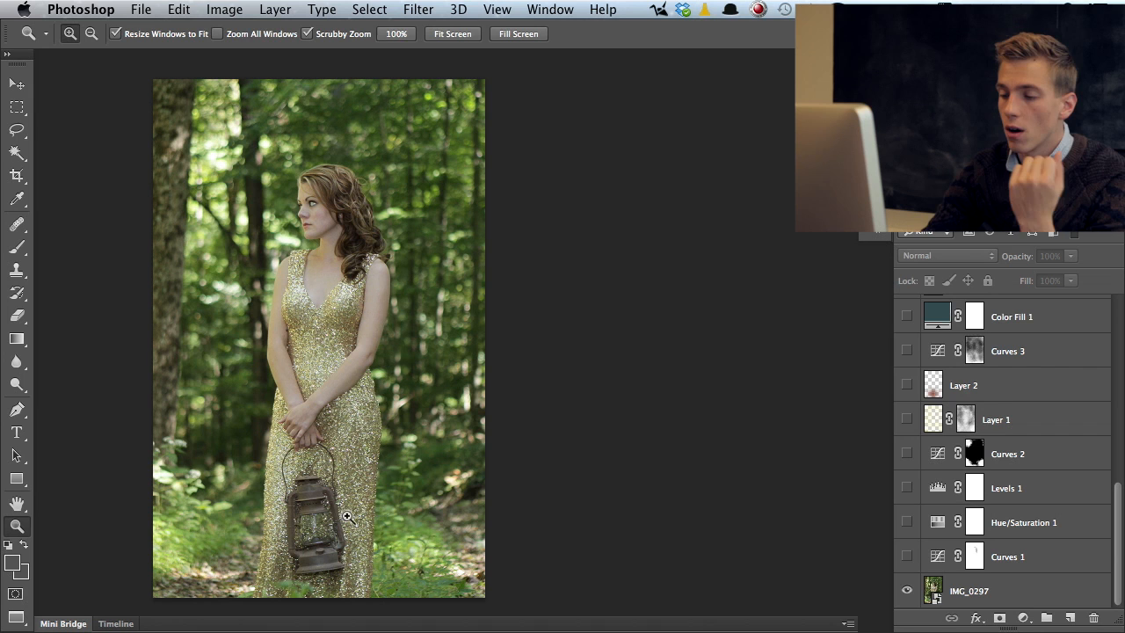
{"action": "mouse_move", "coordinate": [907, 591]}
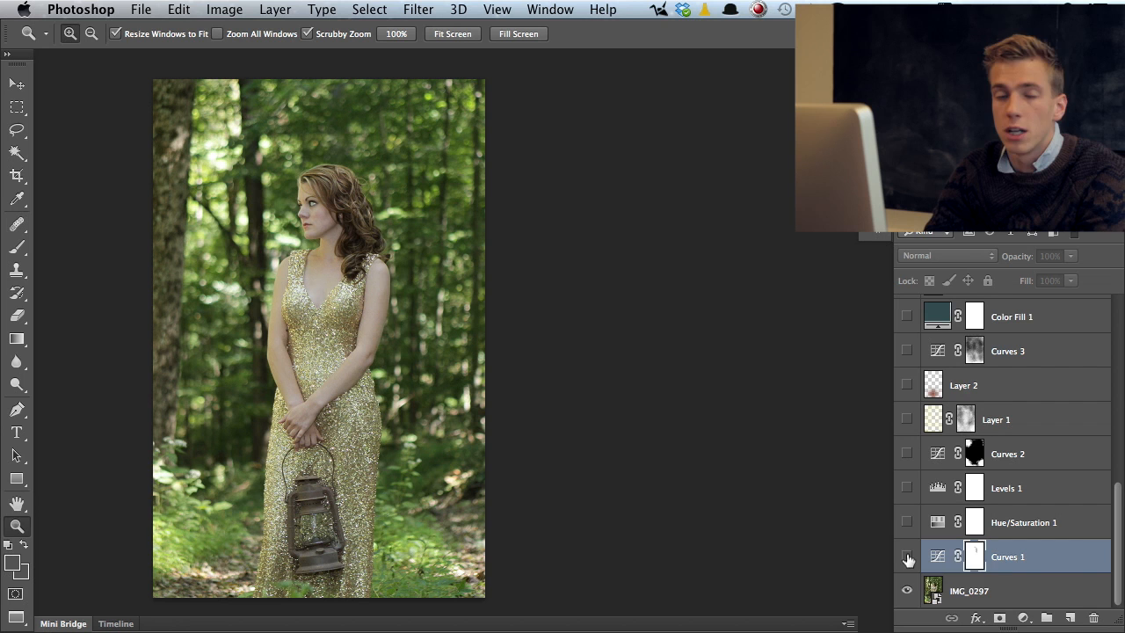
Step: Show Curves 1, review its RGB, Red, Green and Blue channels, then switch on Hue/Saturation 1 and Levels 1
{"action": "left_click", "coordinate": [907, 555]}
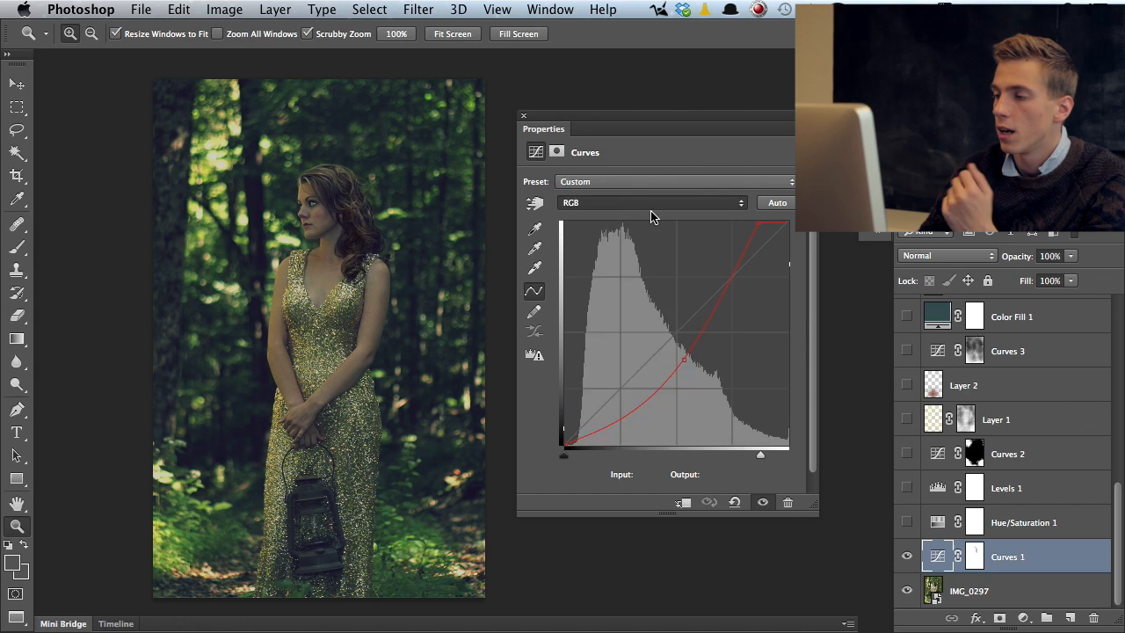
{"action": "left_click", "coordinate": [651, 202]}
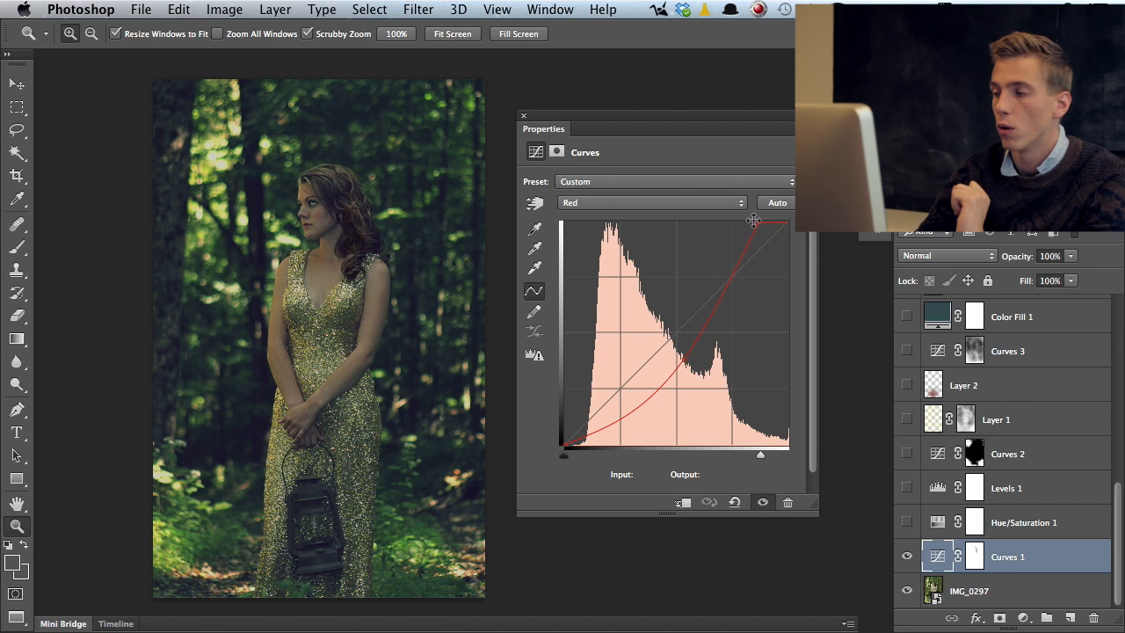
{"action": "left_click", "coordinate": [651, 202]}
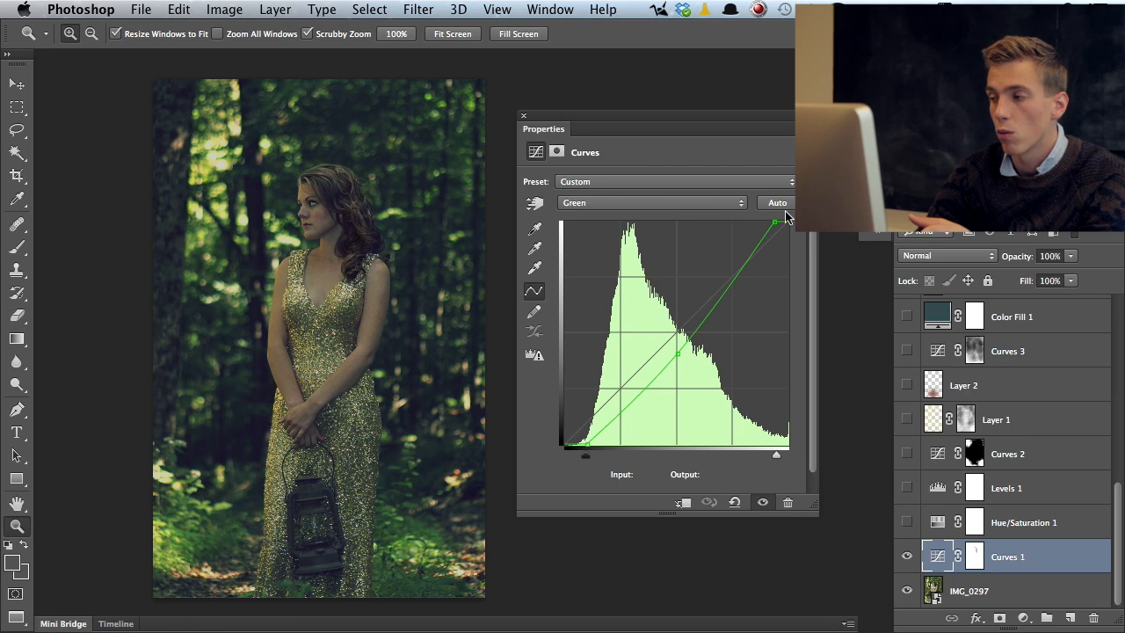
{"action": "left_click", "coordinate": [651, 202]}
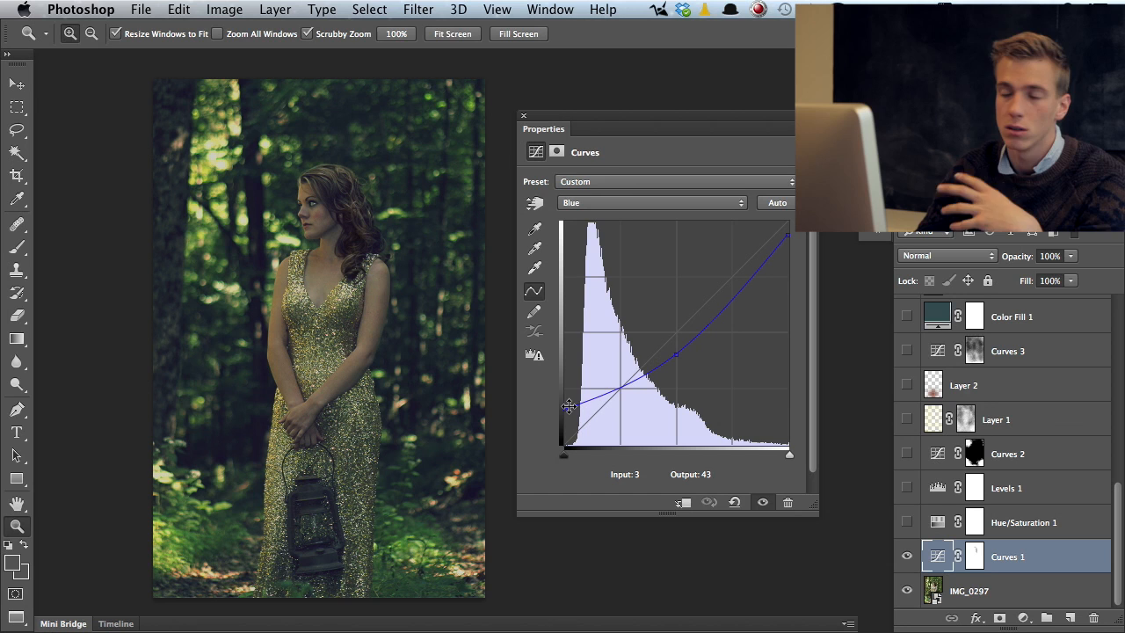
{"action": "left_click", "coordinate": [524, 116]}
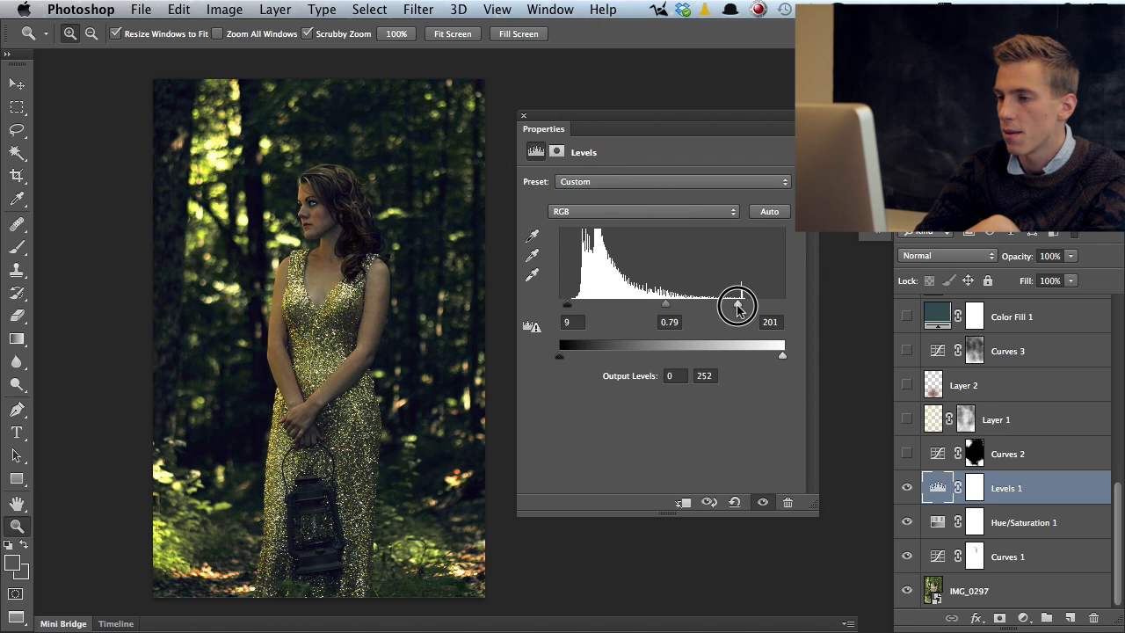
Step: Set the Levels white input to 185, close Properties and select Curves 2
{"action": "left_click_drag", "start_coordinate": [738, 306], "coordinate": [723, 303]}
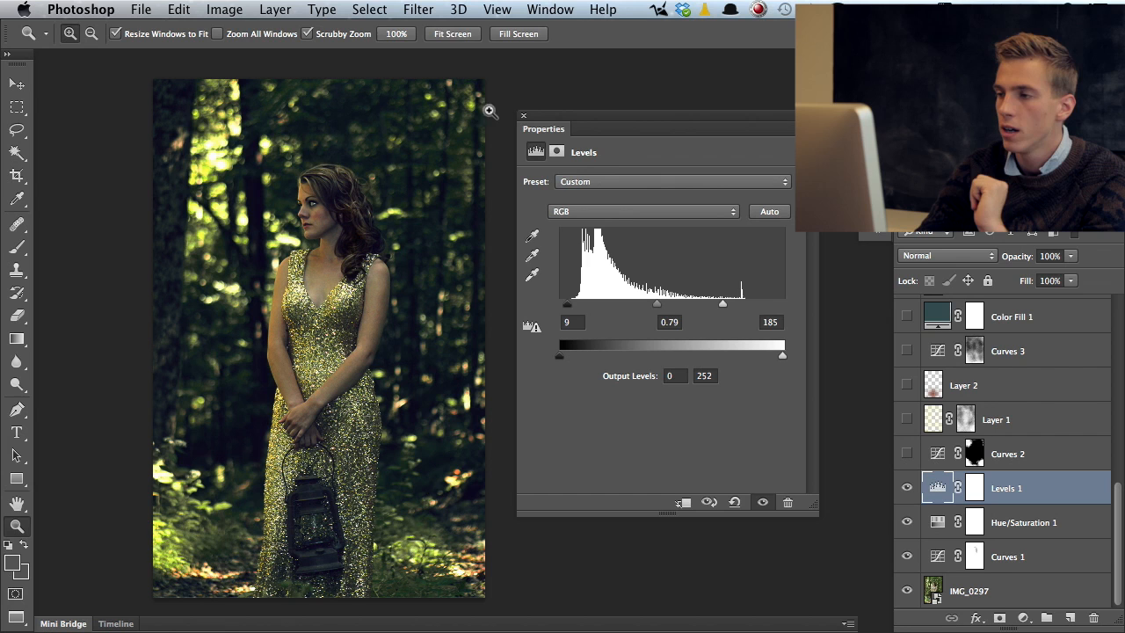
{"action": "left_click", "coordinate": [520, 116]}
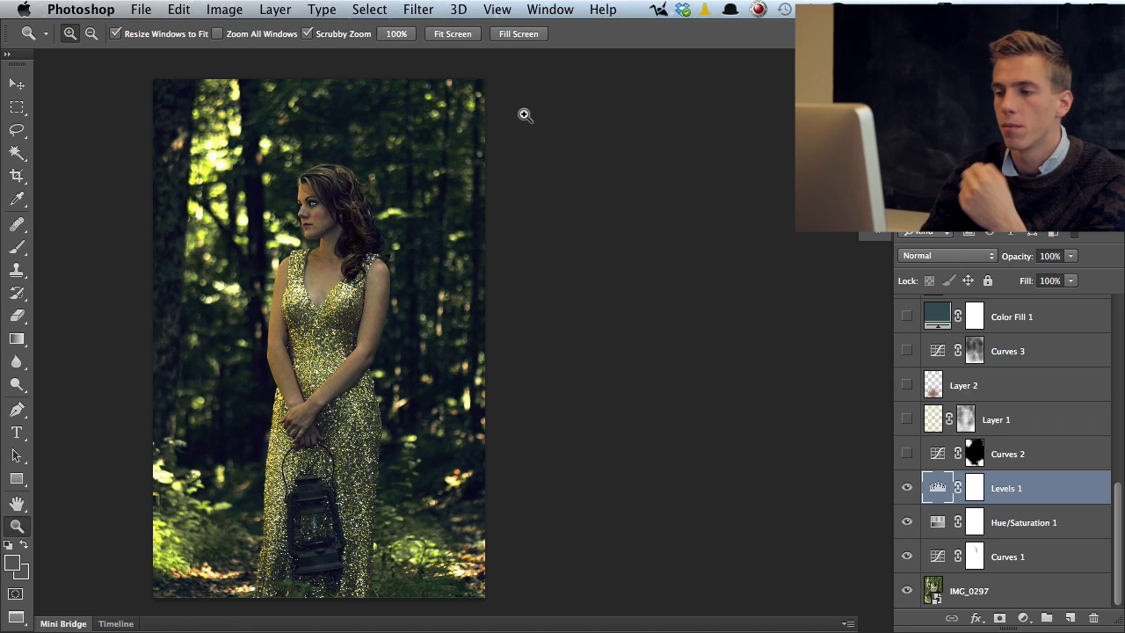
{"action": "left_click", "coordinate": [907, 454]}
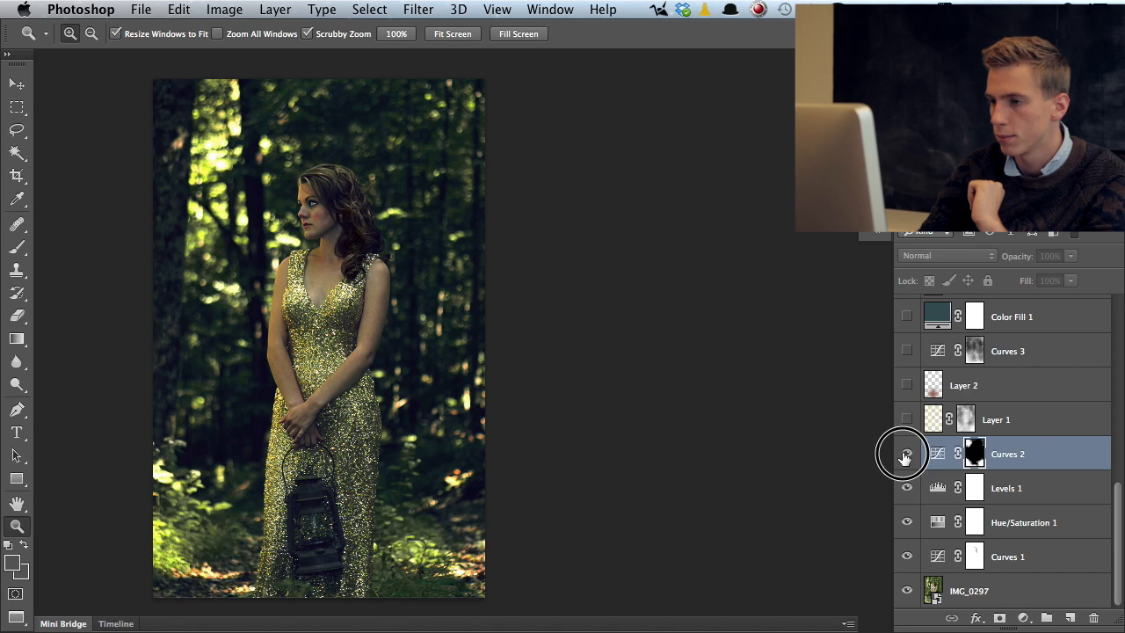
Step: Show Curves 2, preview the cloud texture alone, then reveal the fog and glow layers
{"action": "left_click", "coordinate": [907, 453]}
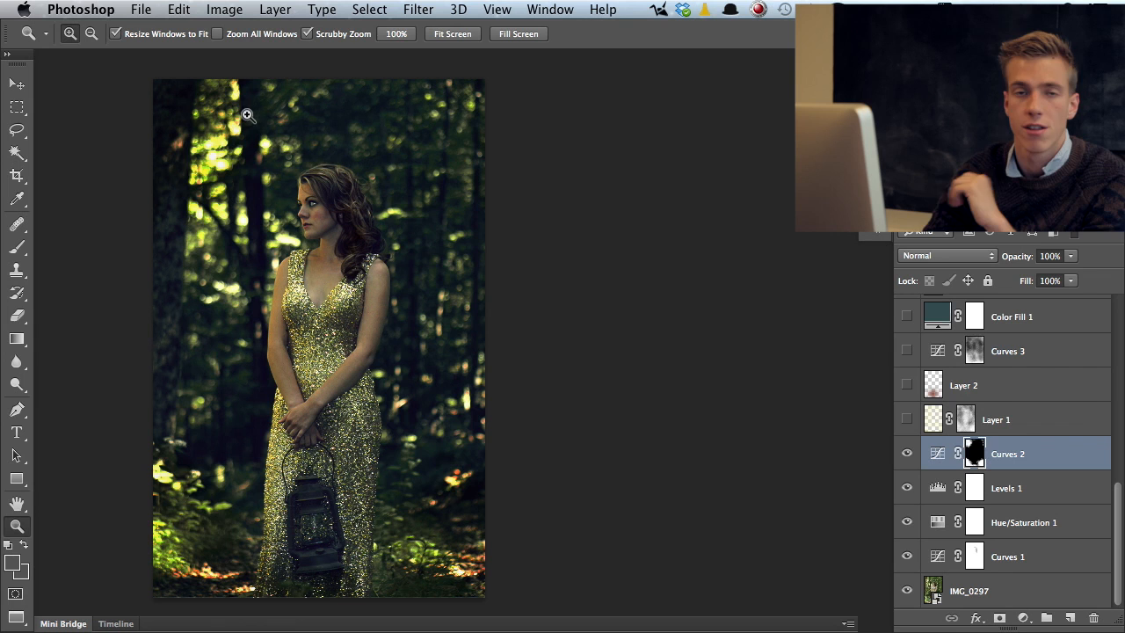
{"action": "left_click", "coordinate": [907, 418]}
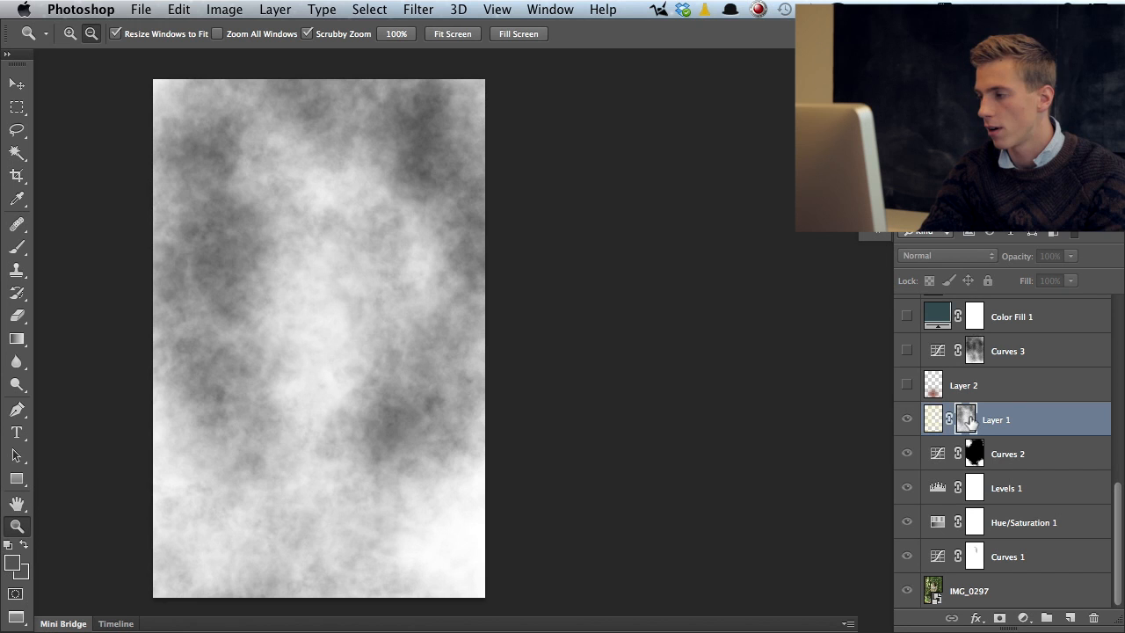
{"action": "left_click", "coordinate": [907, 419]}
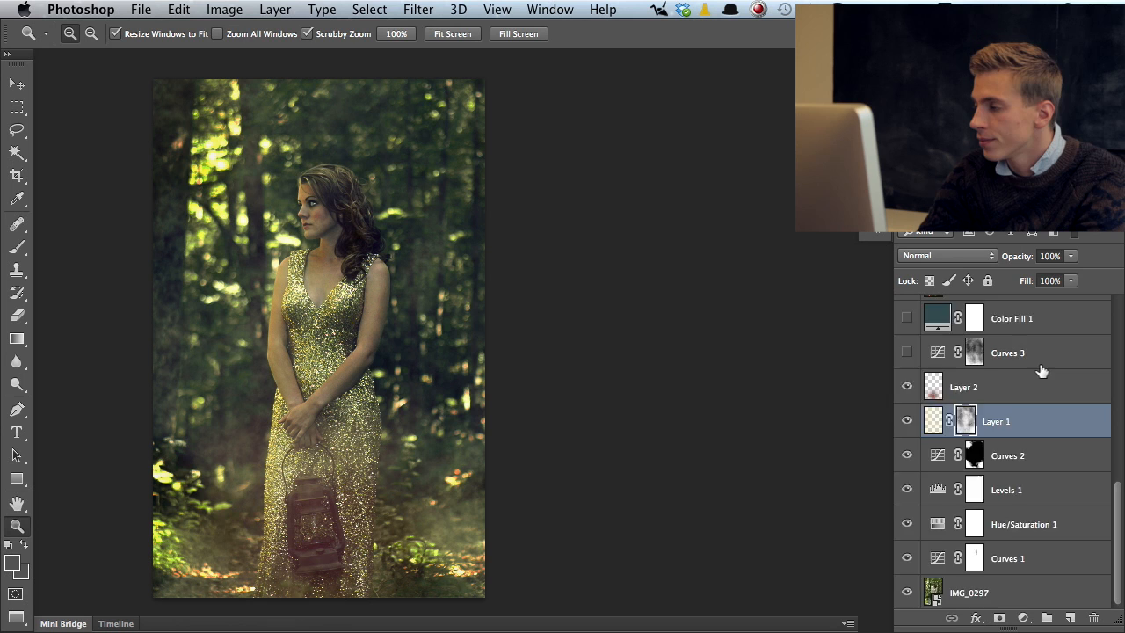
Step: Turn on Curves 3, check Color Fill 1's teal #344b4d and dismiss its picker
{"action": "left_click", "coordinate": [907, 352]}
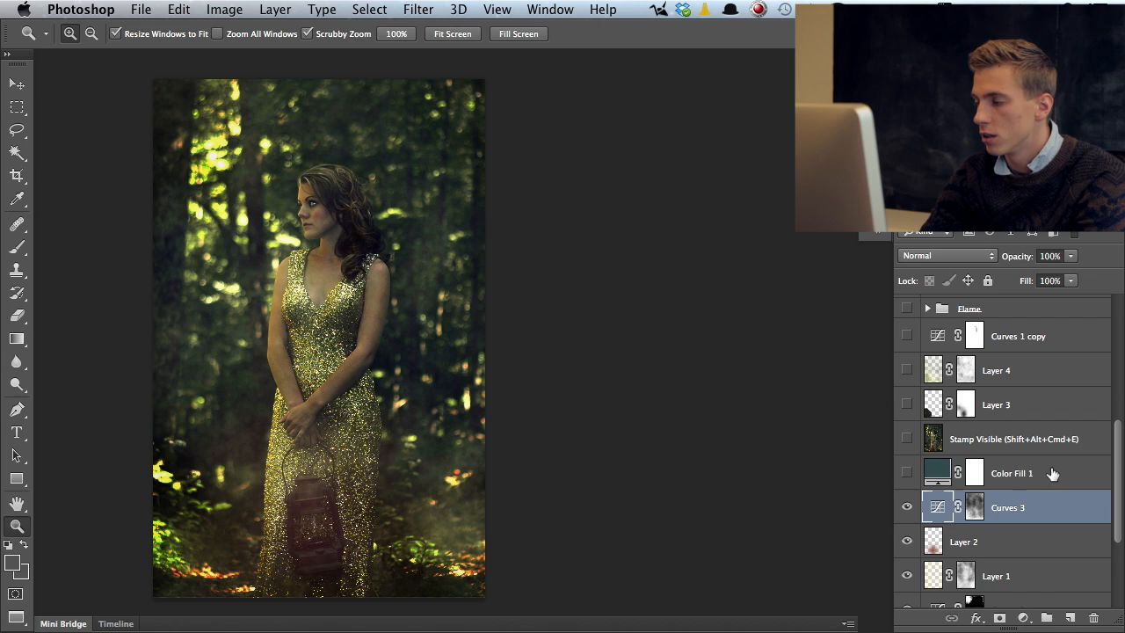
{"action": "left_click", "coordinate": [1011, 473]}
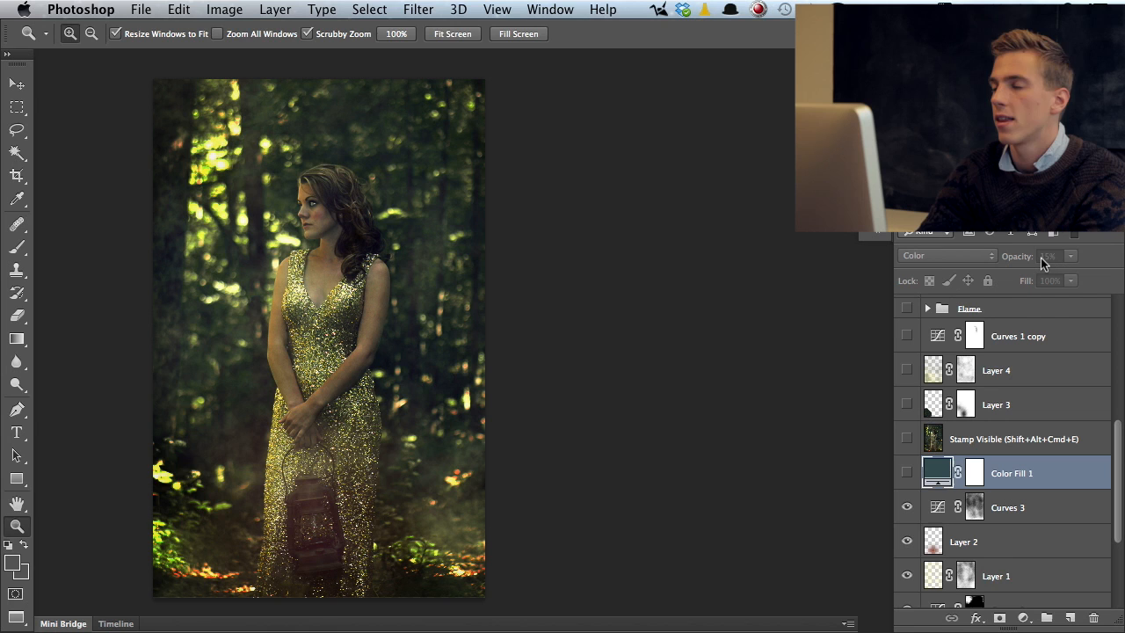
{"action": "double_click", "coordinate": [935, 471]}
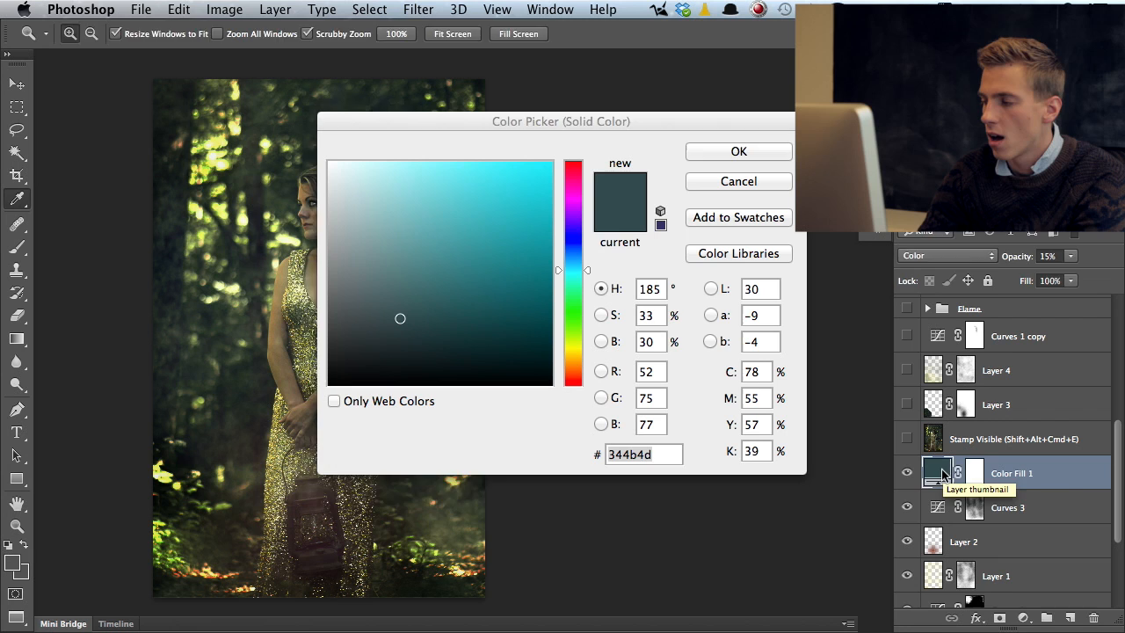
{"action": "left_click", "coordinate": [738, 151]}
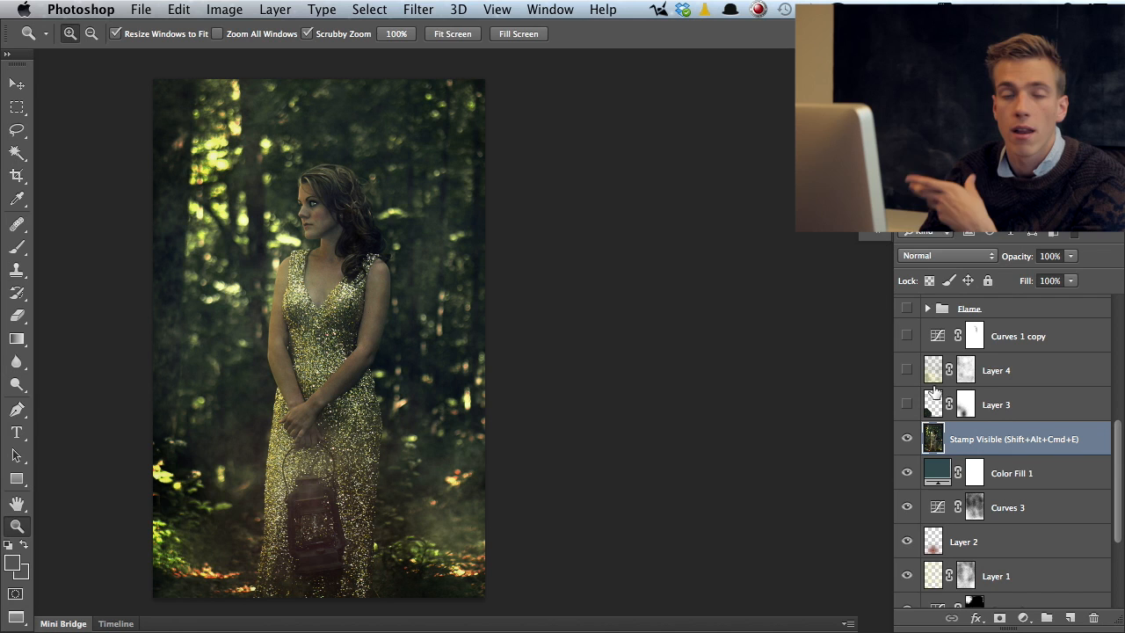
Step: Show fog Layer 3 and Layer 4 at 67% opacity to add mist
{"action": "left_click", "coordinate": [995, 404]}
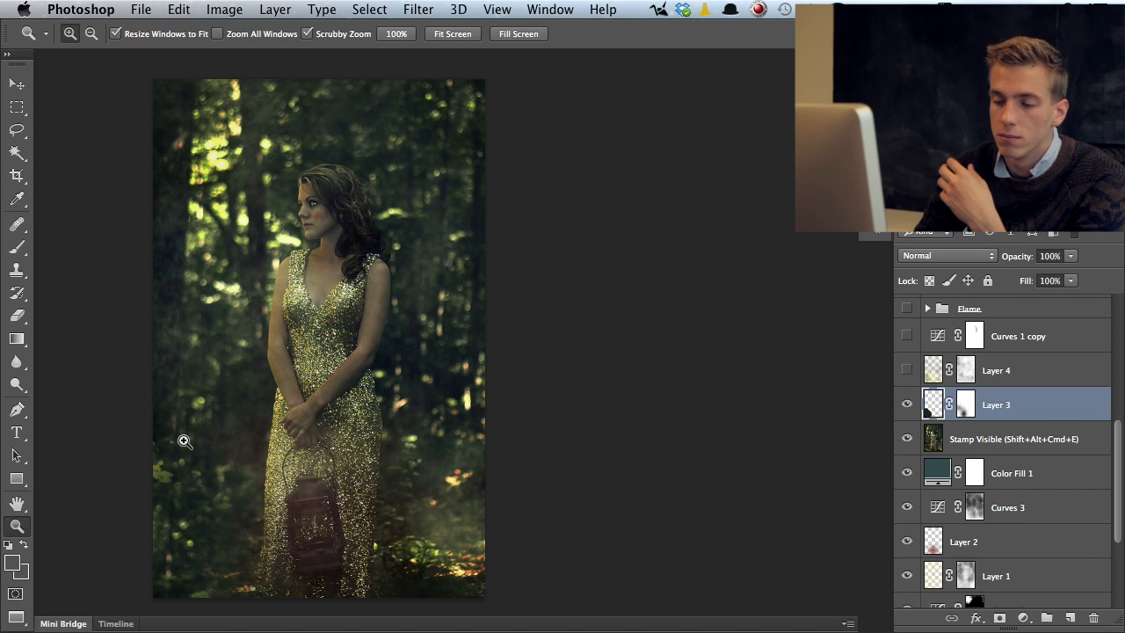
{"action": "left_click", "coordinate": [907, 370]}
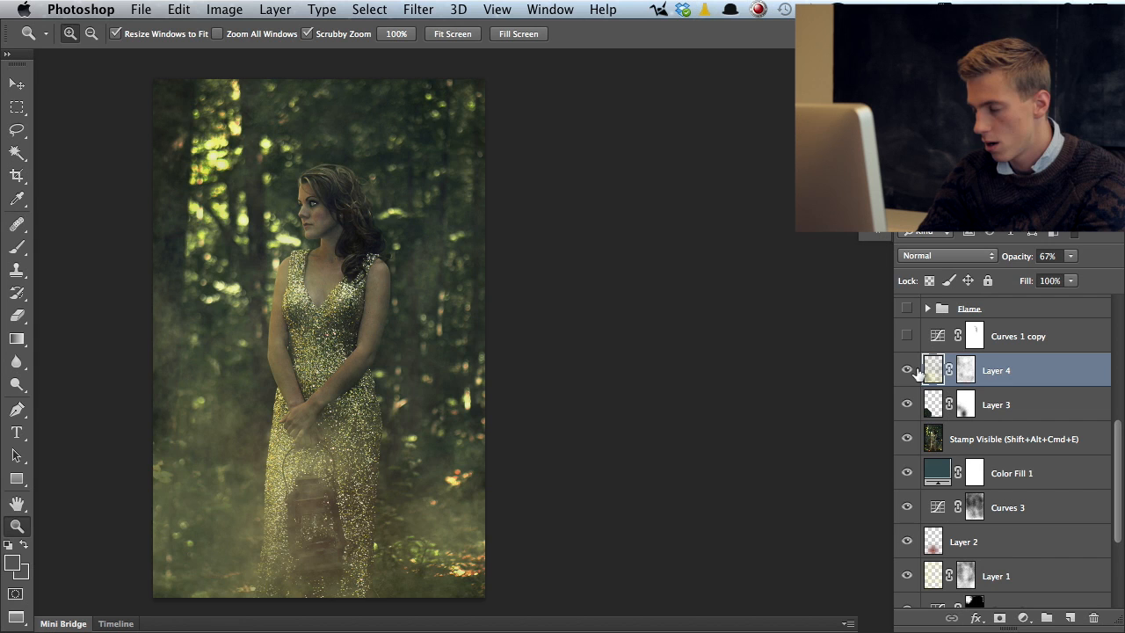
Step: Turn on the Curves 1 copy darkening adjustment and view its curve settings
{"action": "left_click", "coordinate": [907, 369]}
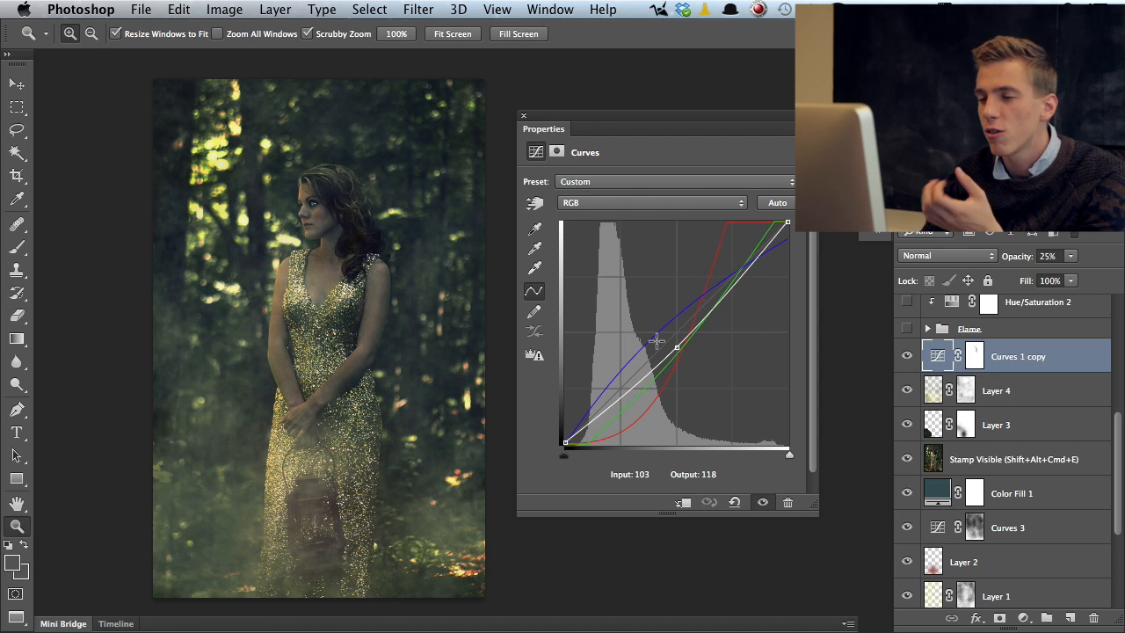
Step: Close the Curves 1 copy settings and switch on the Flame group
{"action": "left_click_drag", "start_coordinate": [657, 341], "coordinate": [677, 345]}
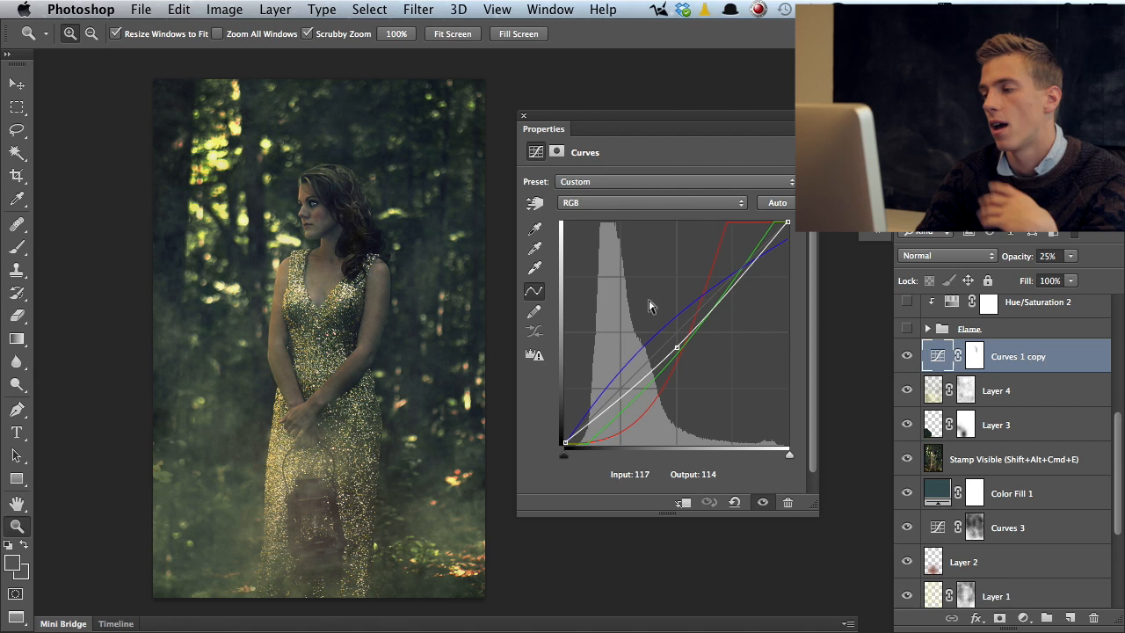
{"action": "left_click", "coordinate": [650, 202]}
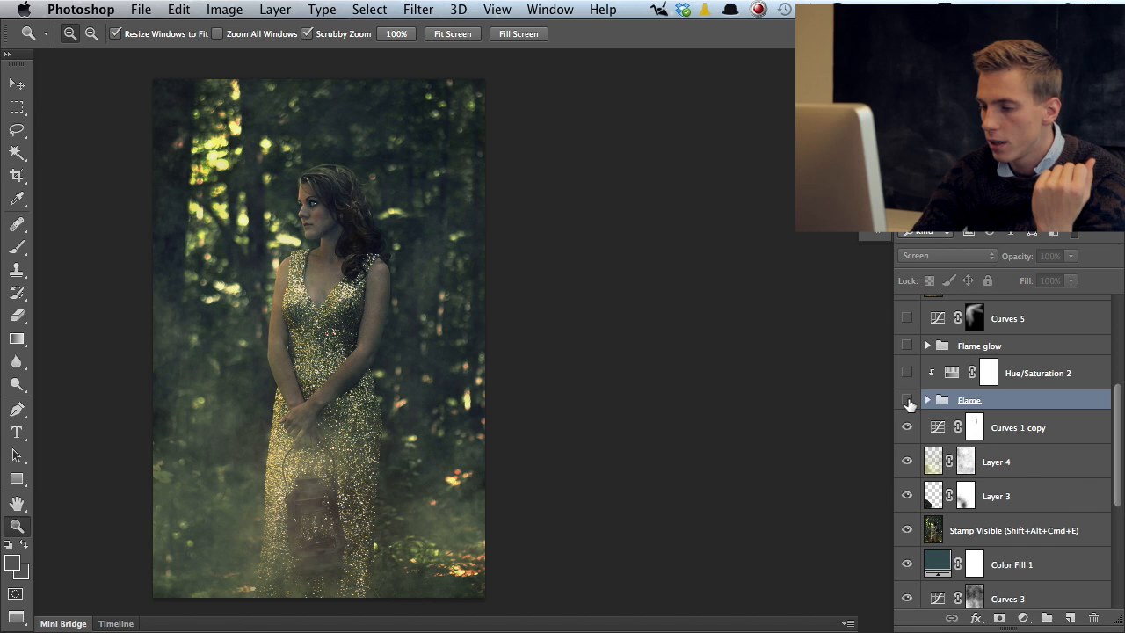
Step: Switch on the Flame and Flame glow groups and expand Flame glow's two layers
{"action": "left_click", "coordinate": [907, 401]}
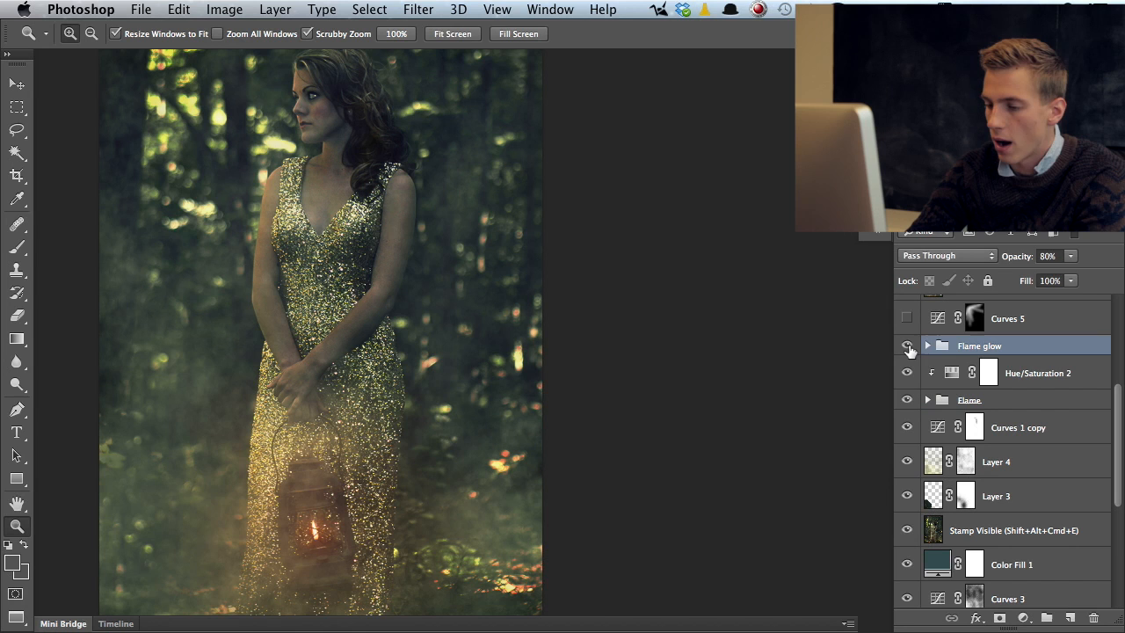
{"action": "left_click", "coordinate": [928, 344]}
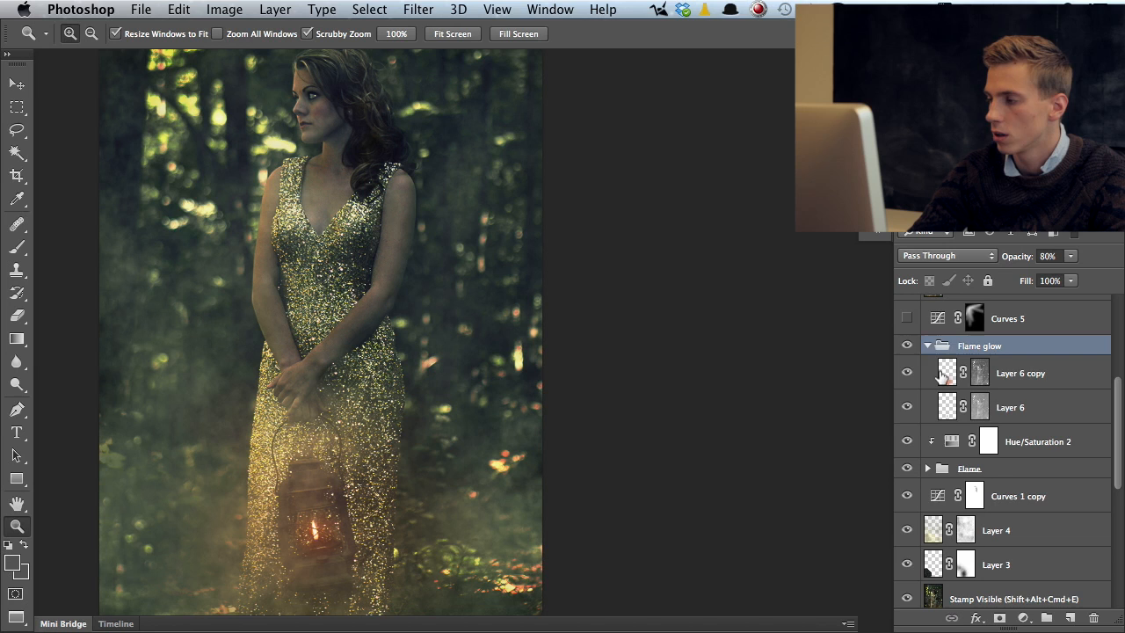
{"action": "left_click", "coordinate": [1019, 372]}
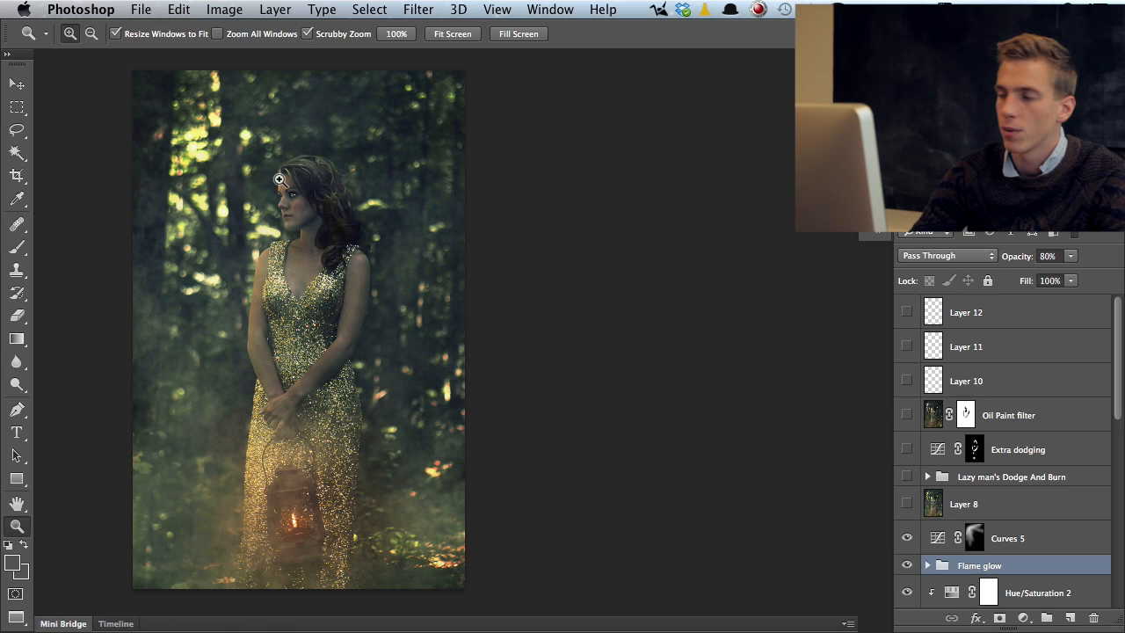
Step: Enable Curves 5 and Layer 8 to brighten the light around the woman and lantern
{"action": "left_click", "coordinate": [907, 503]}
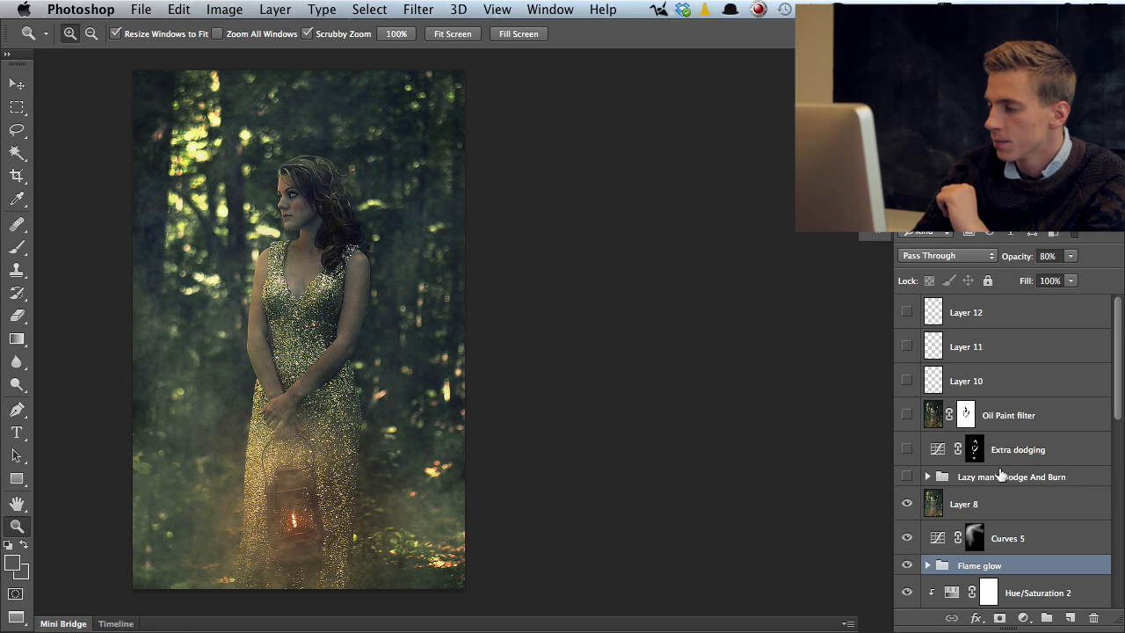
Step: Switch on the Lazy man's Dodge And Burn group and the Extra dodging layer
{"action": "left_click", "coordinate": [928, 477]}
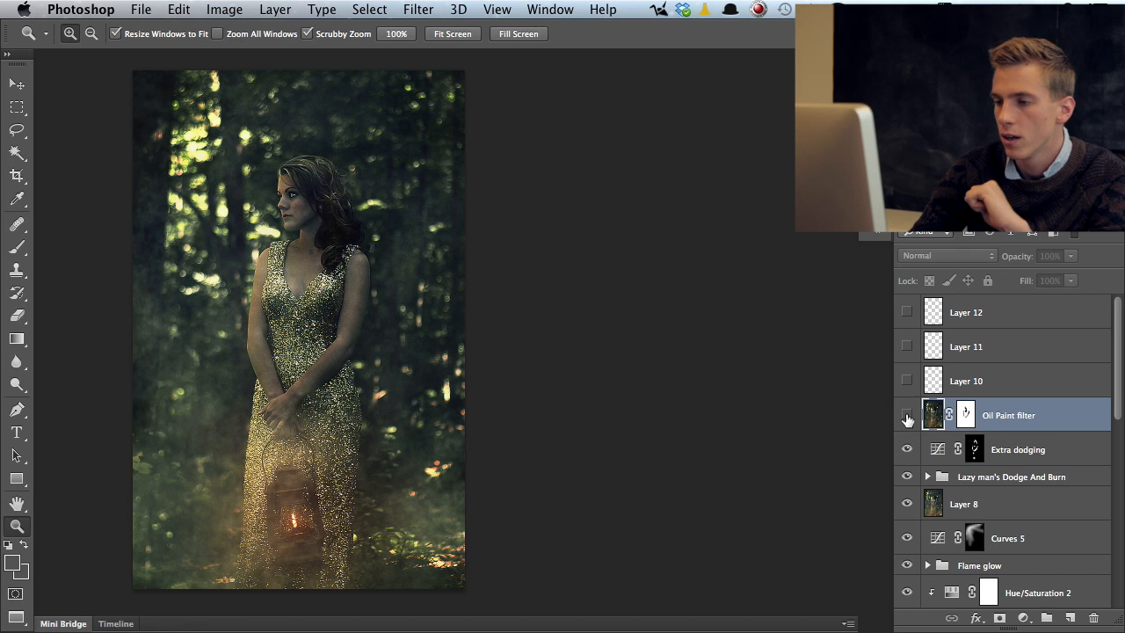
Step: Reveal the Oil Paint filter layer and the Layer 10 particles
{"action": "left_click", "coordinate": [907, 415]}
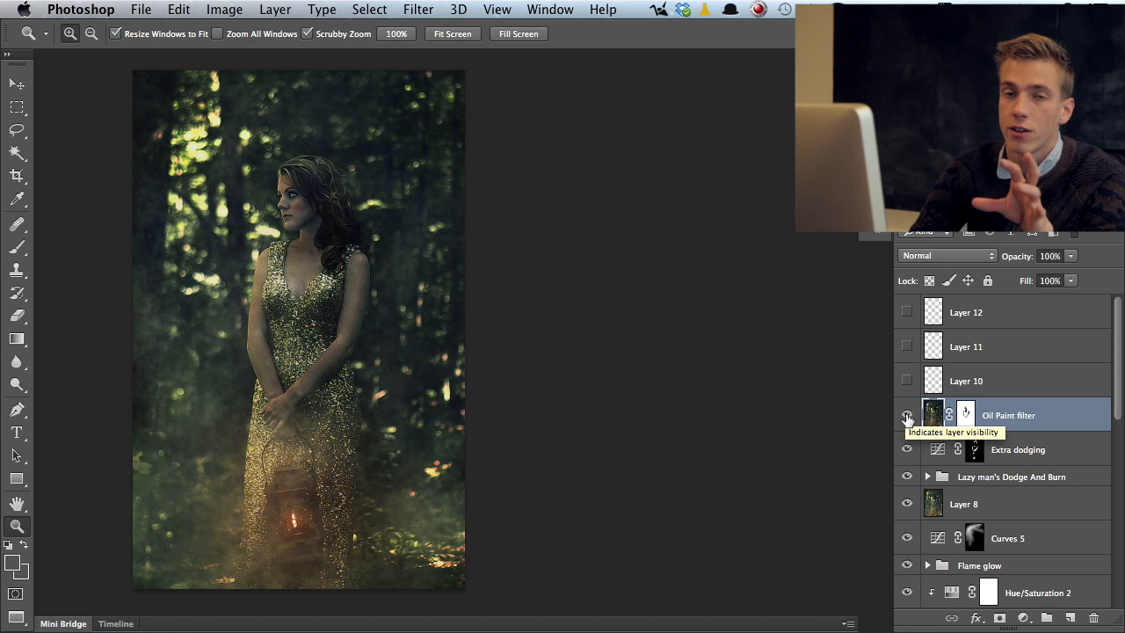
{"action": "left_click", "coordinate": [907, 415]}
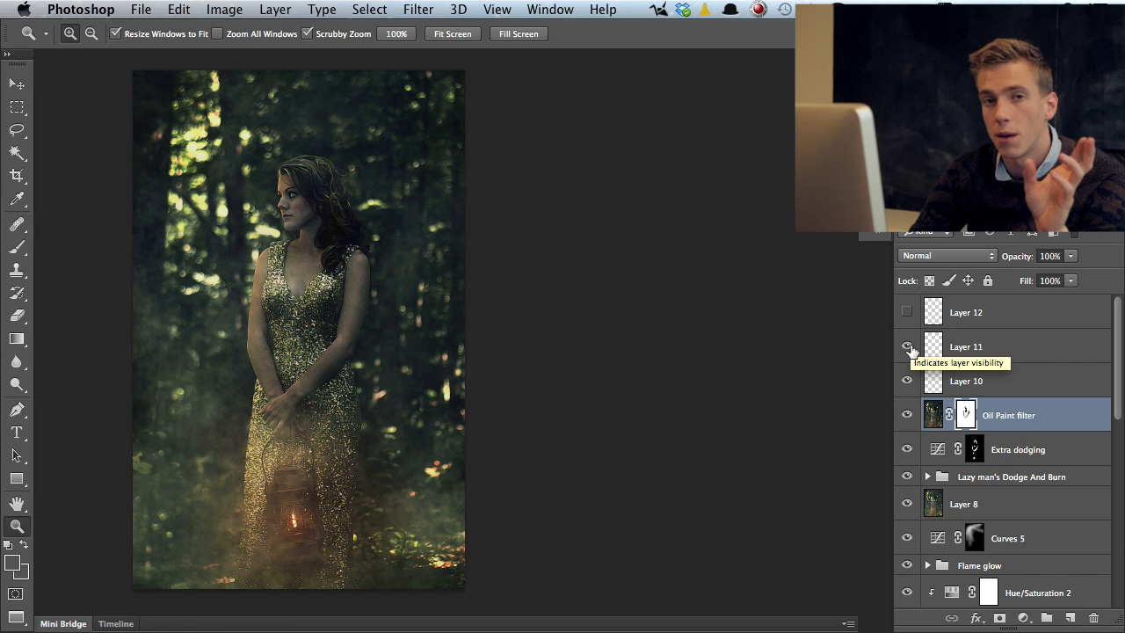
Step: Reveal the Layer 11 particles and review the layer stack below
{"action": "left_click", "coordinate": [967, 312]}
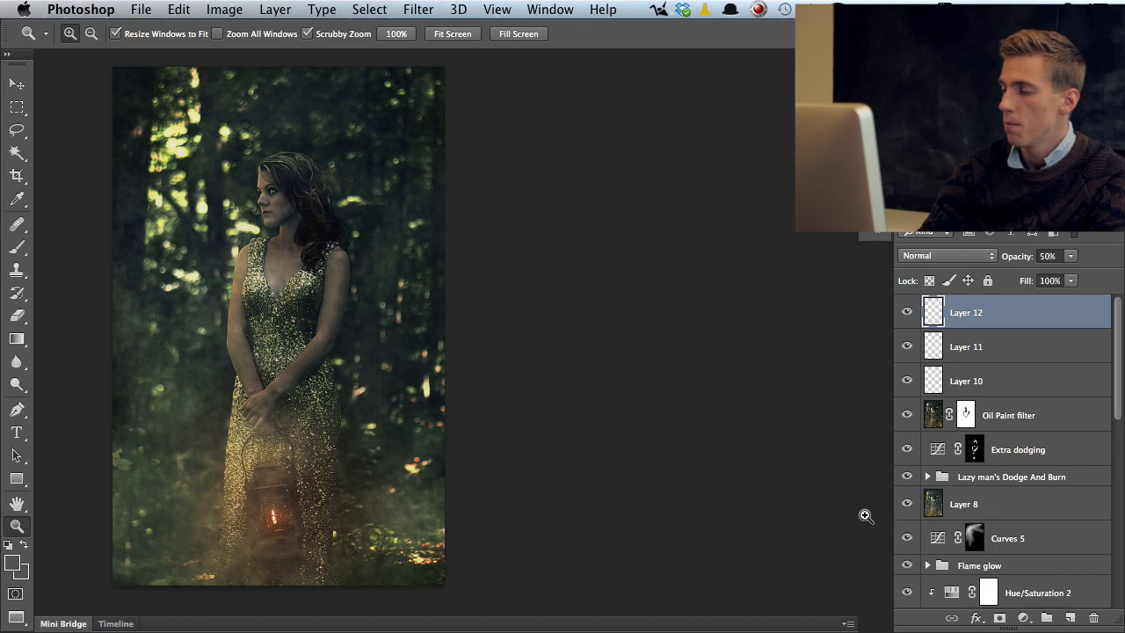
{"action": "scroll", "scroll_direction": "down", "scroll_amount": 3}
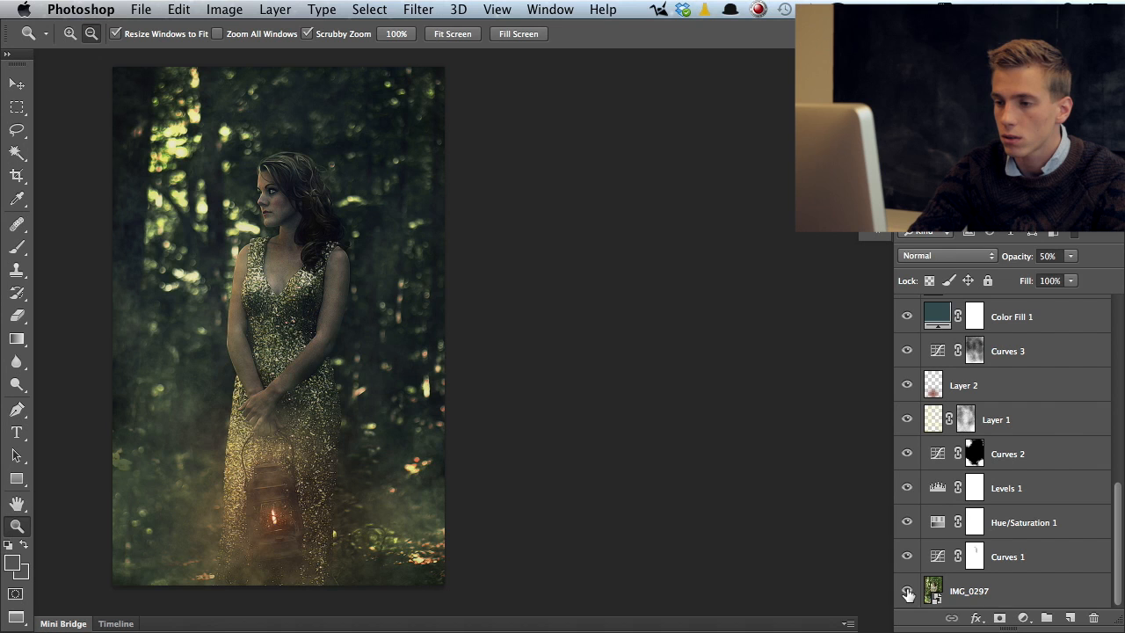